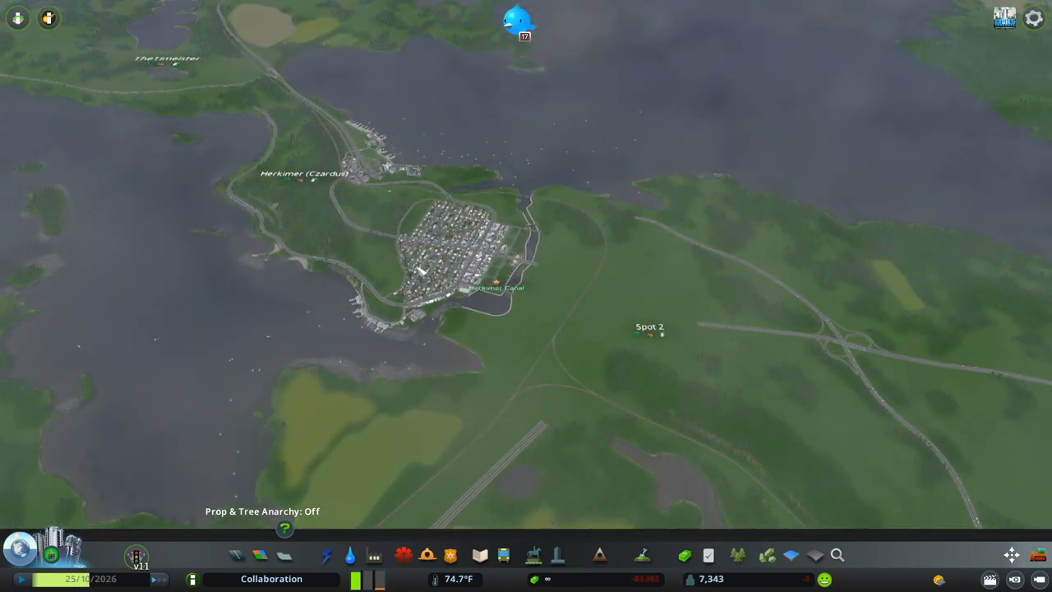
Zoom the camera out over the grassland between the grid town and the highway interchange.
scroll("down", 3)
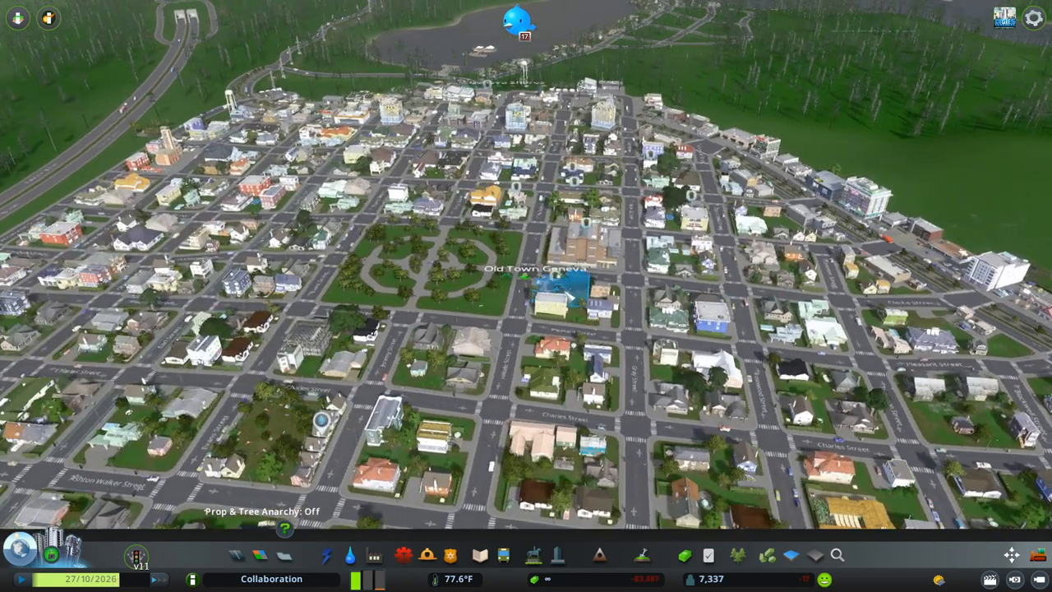
scroll("down", 3)
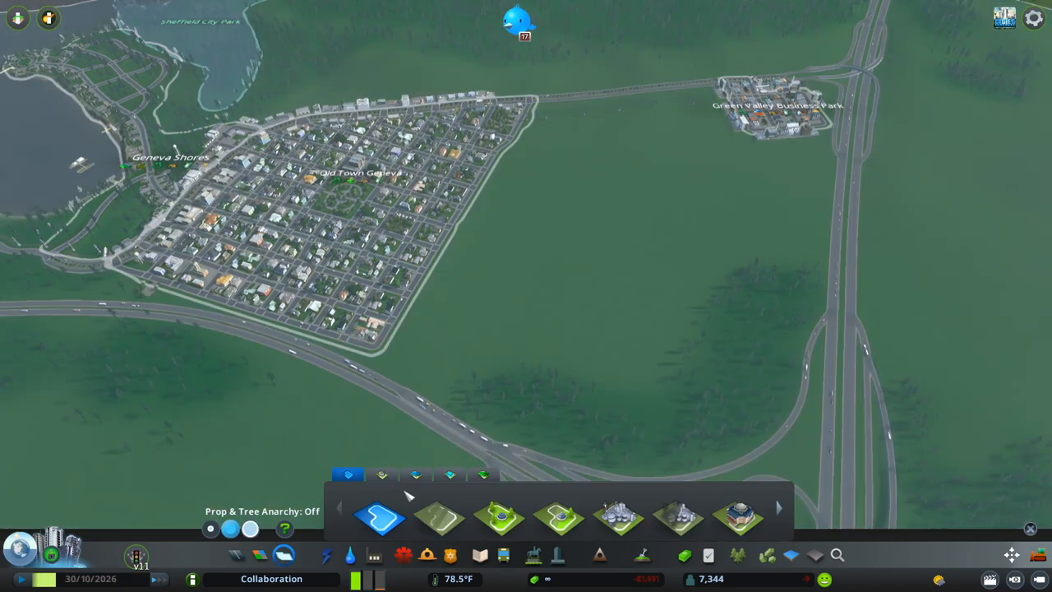
mouse_move(499, 516)
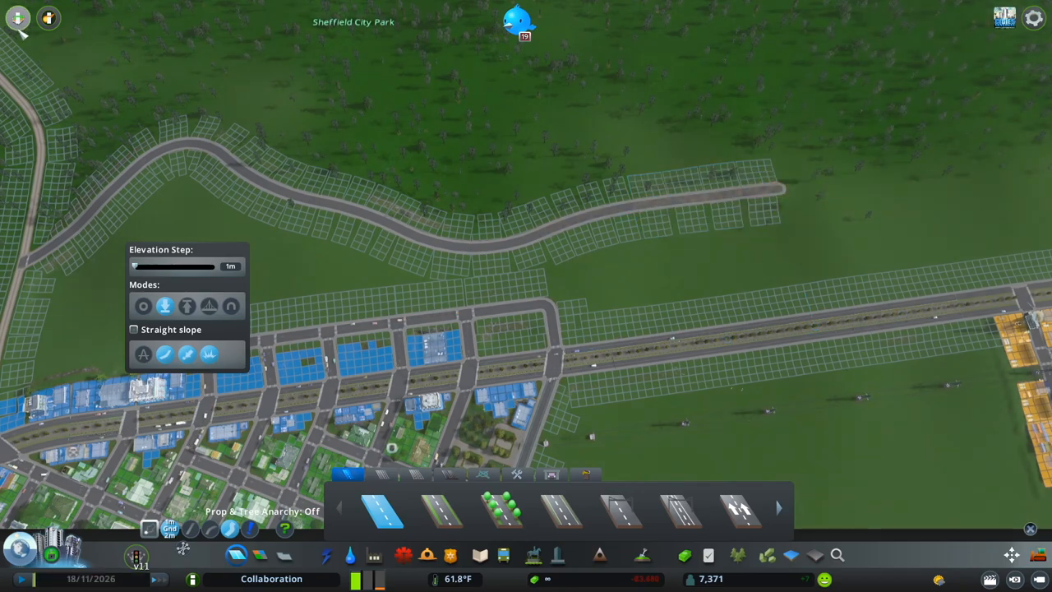
Draw roads from the avenue intersections north into the empty field by Green Valley Business Park.
left_click(13, 247)
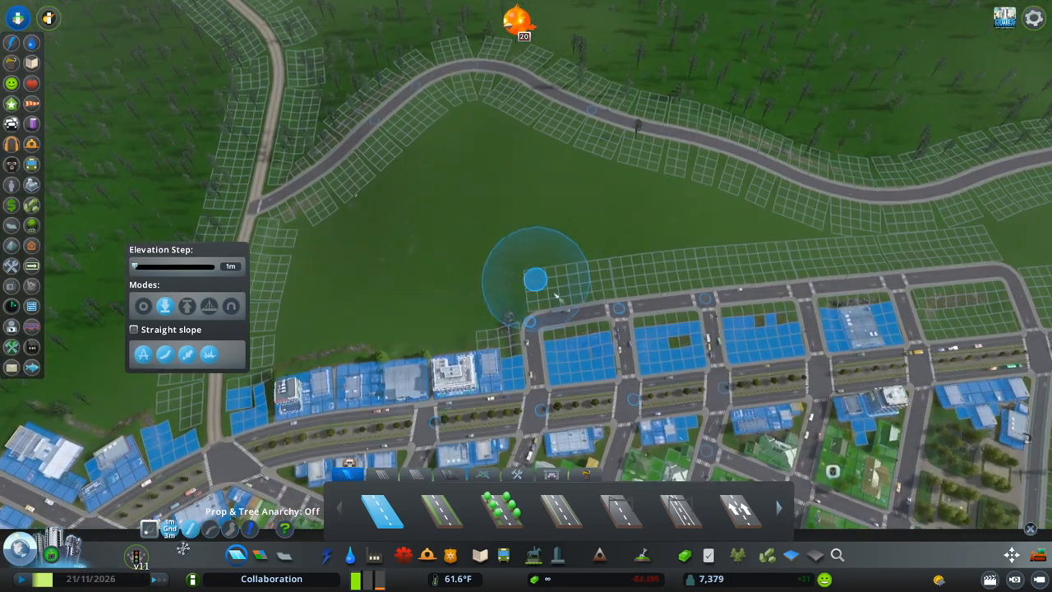
left_click(152, 529)
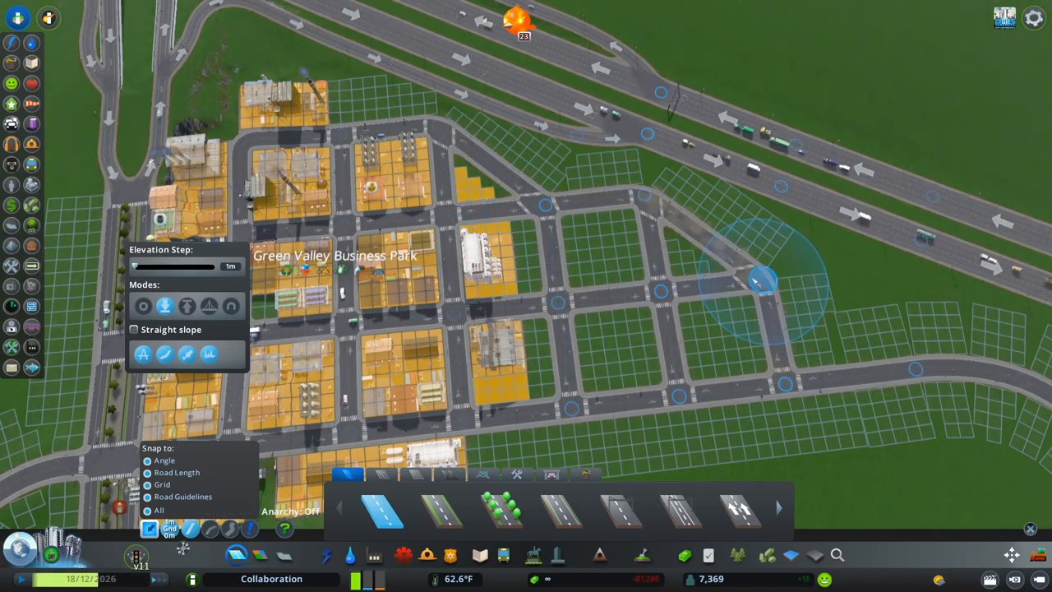
Zoom out over the street grid reaching down to Sunnyside Hill and the highway edge.
scroll("down", 3)
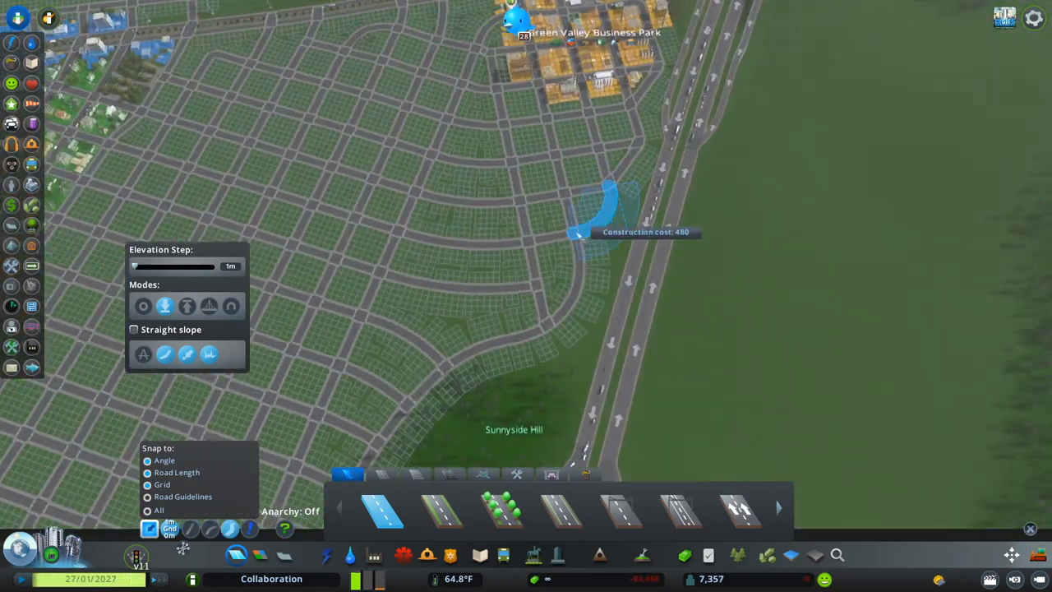
scroll("down", 3)
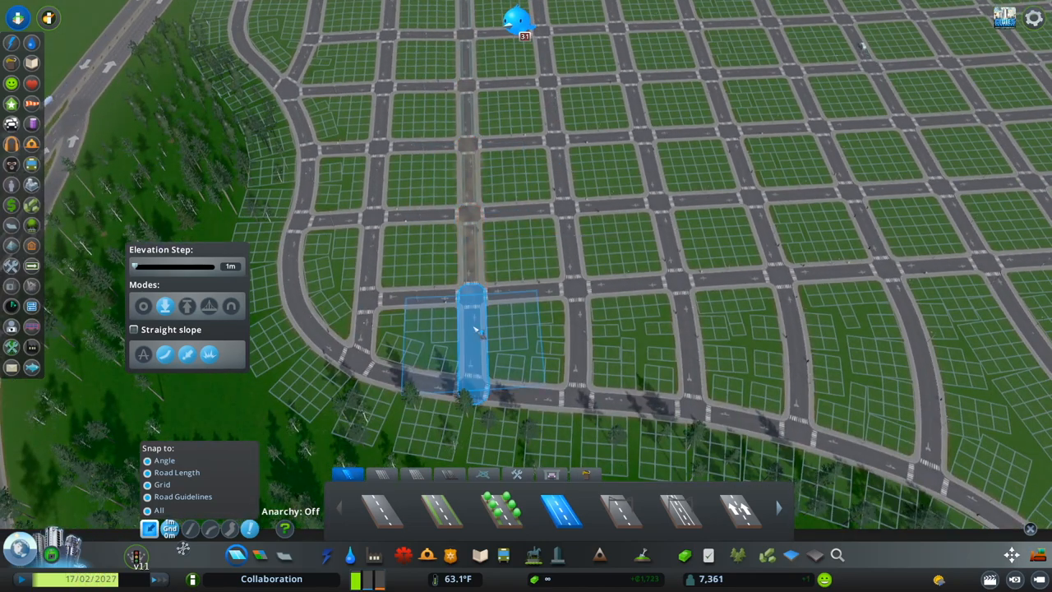
scroll("down", 3)
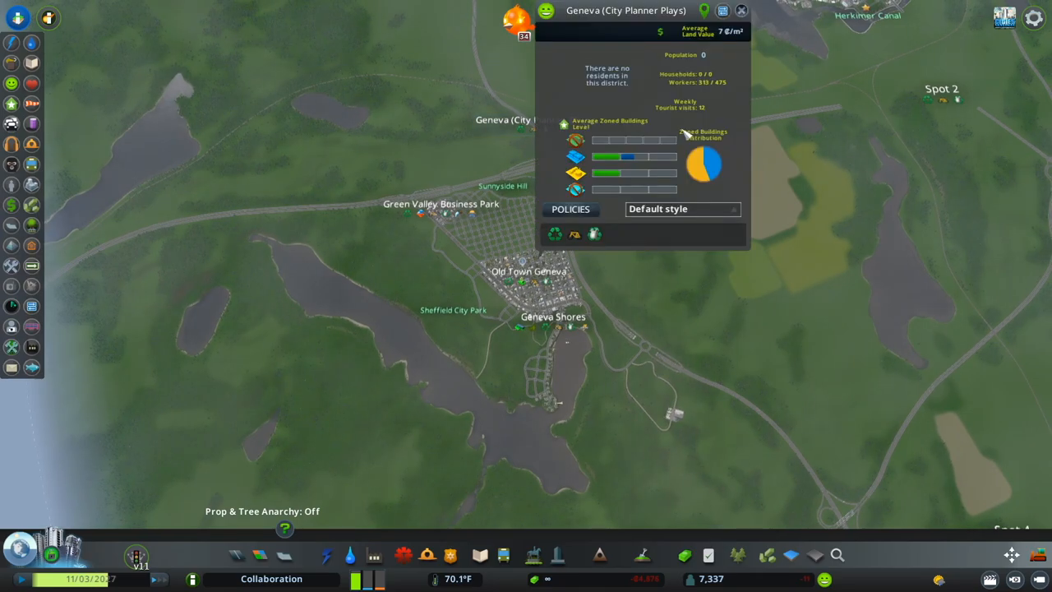
Select the Geneva district name to bring up its population, workers and building-level info.
left_click(740, 10)
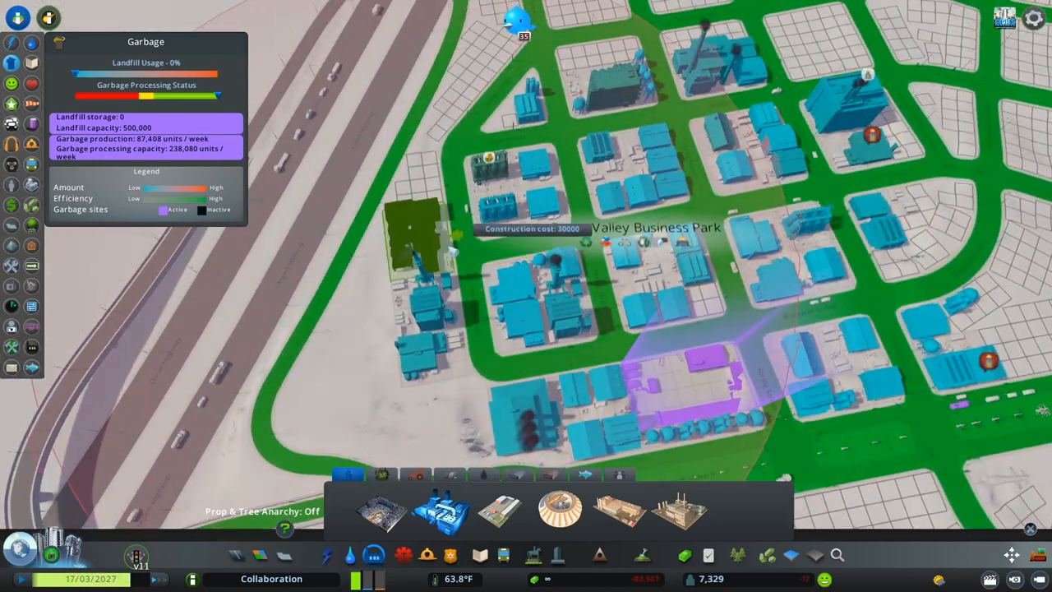
Choose the garbage facility from the garbage buildings menu for Green Valley Business Park.
left_click(414, 239)
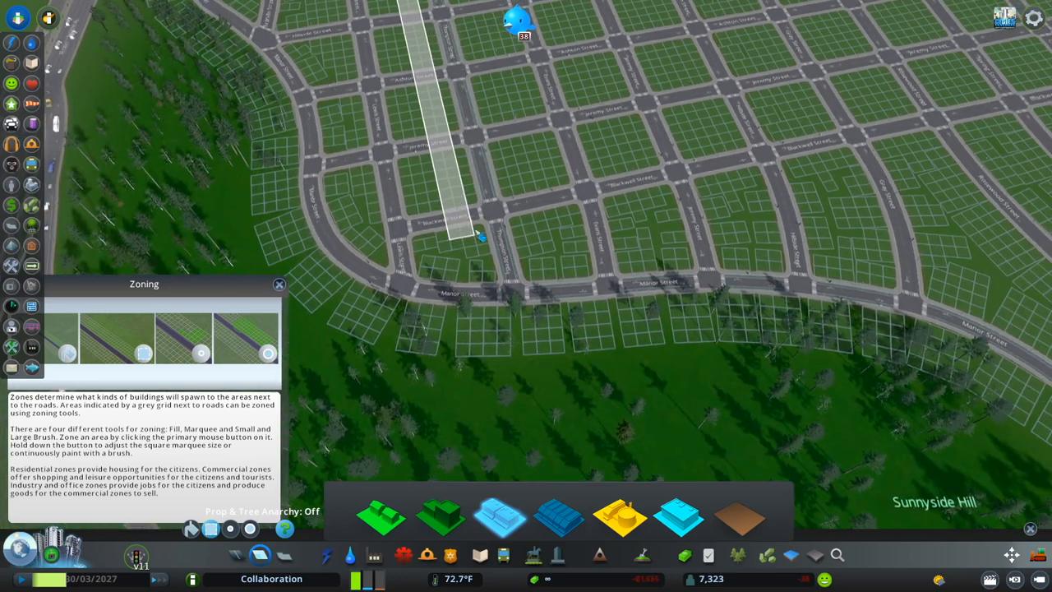
Bring up the Zoning panel over the empty road grid near Sunnyside Hill.
left_click(480, 239)
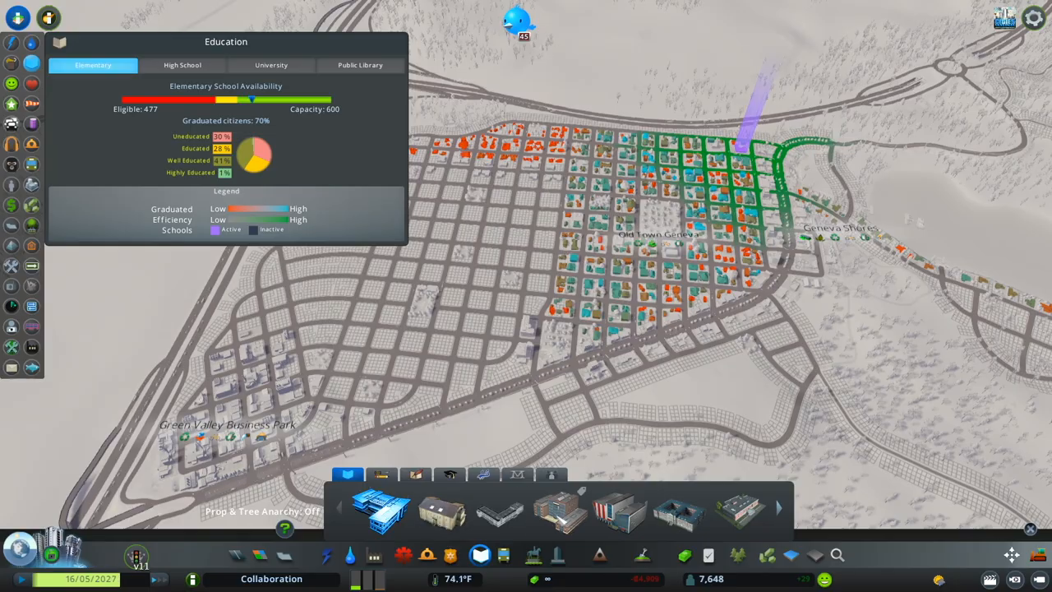
Toggle the Education info view on to check elementary school coverage, then switch it off again.
left_click(180, 66)
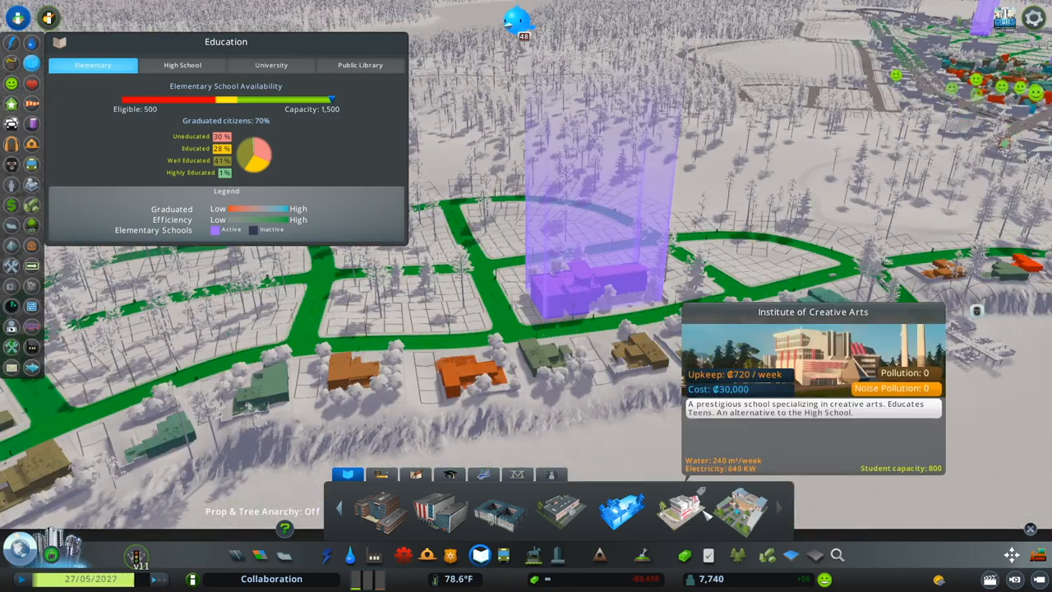
left_click(181, 65)
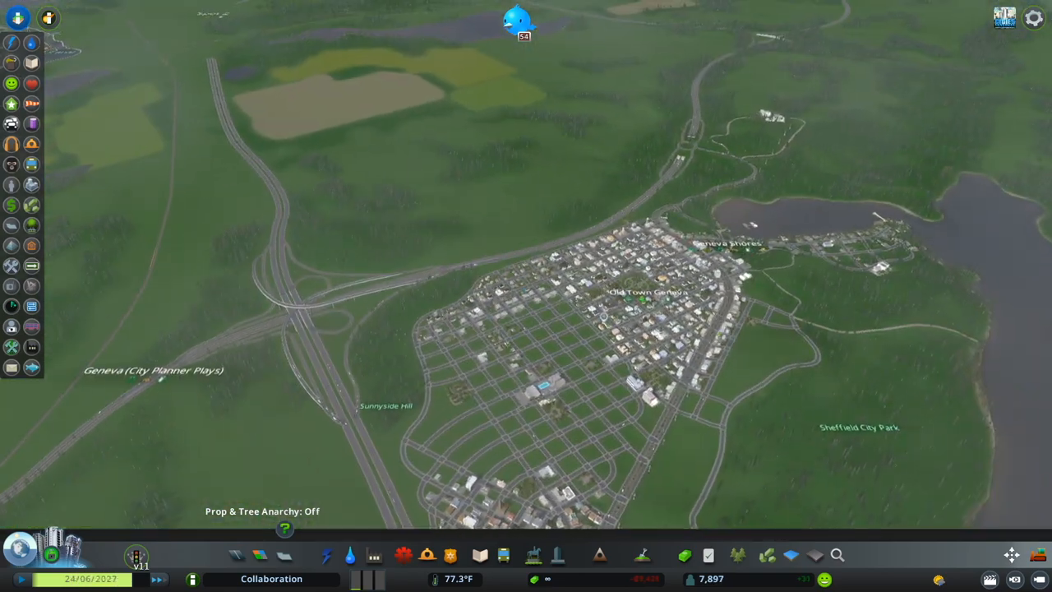
scroll("down", 3)
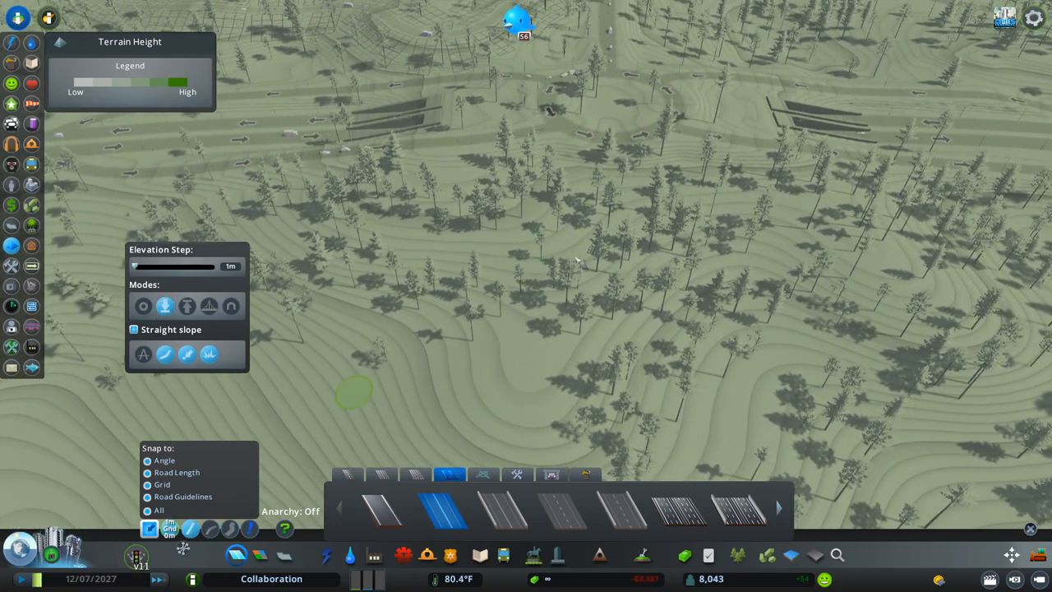
mouse_move(595, 320)
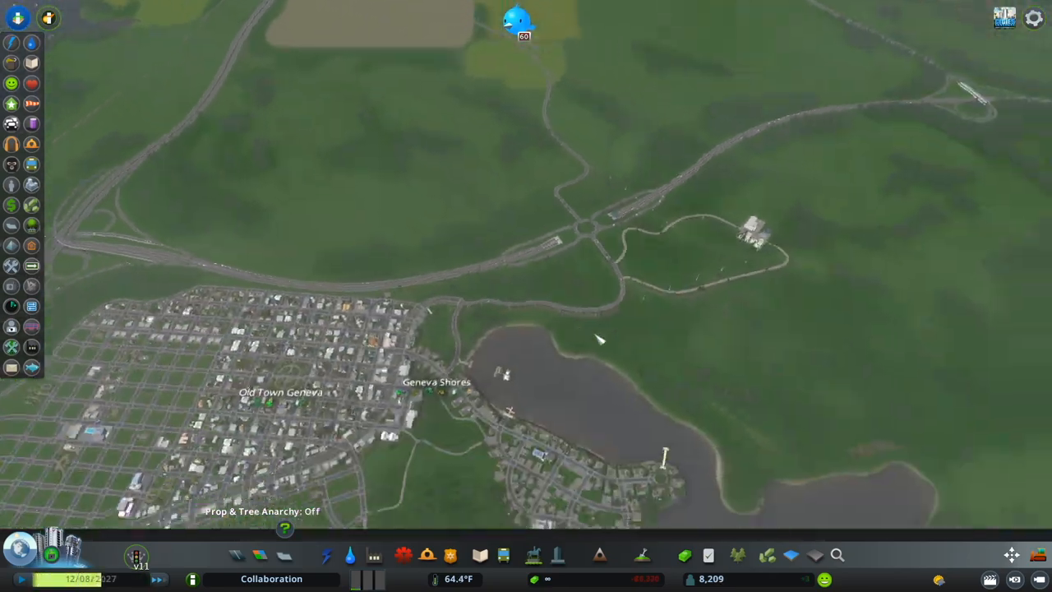
Close the Water & Sewage panel and move in on the forest road with power lines.
left_click(348, 556)
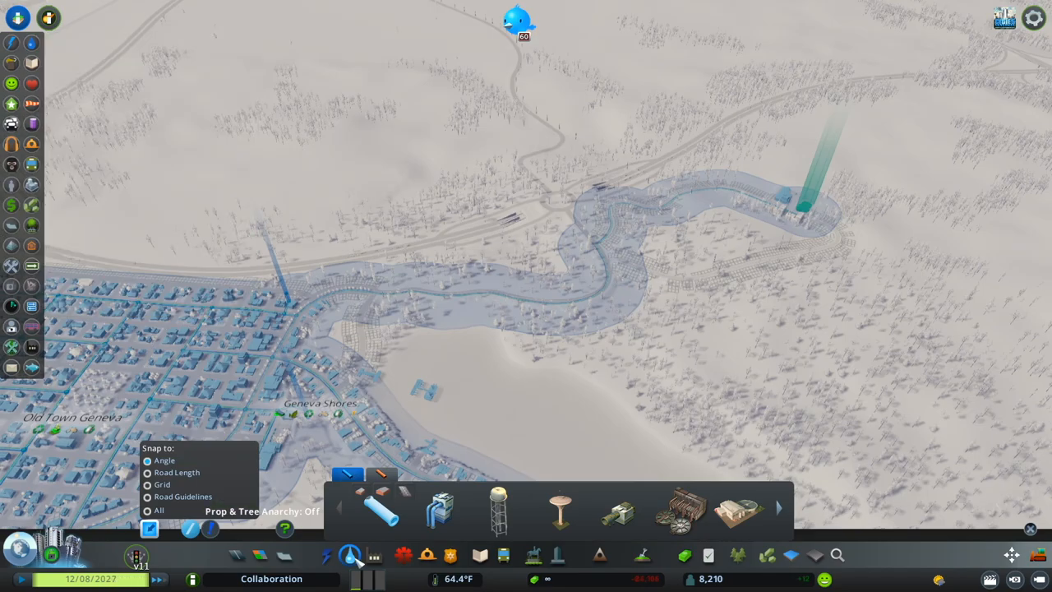
left_click(11, 43)
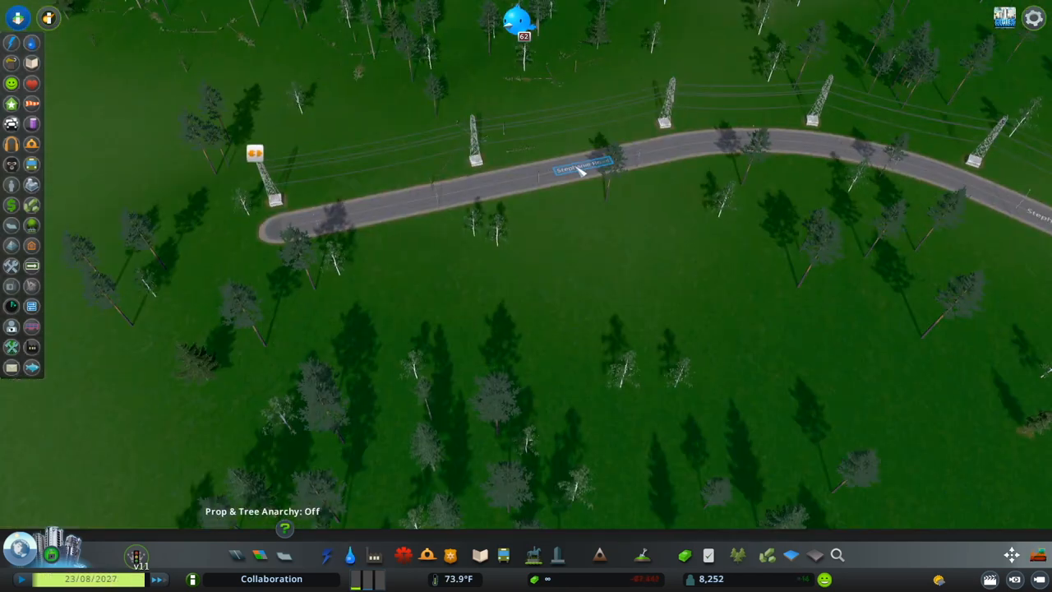
Pull the camera back to a wide view of Geneva, the business park and the highway interchange.
left_click(582, 168)
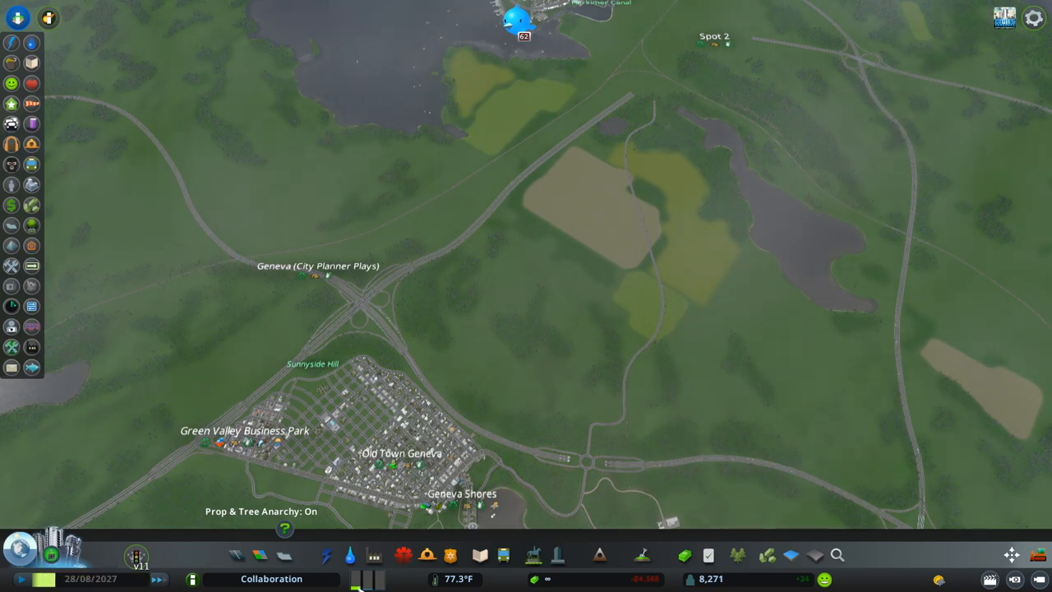
Switch to the Landscaping toolbar and hover the terrain brush over the fields beside the highway.
left_click(503, 556)
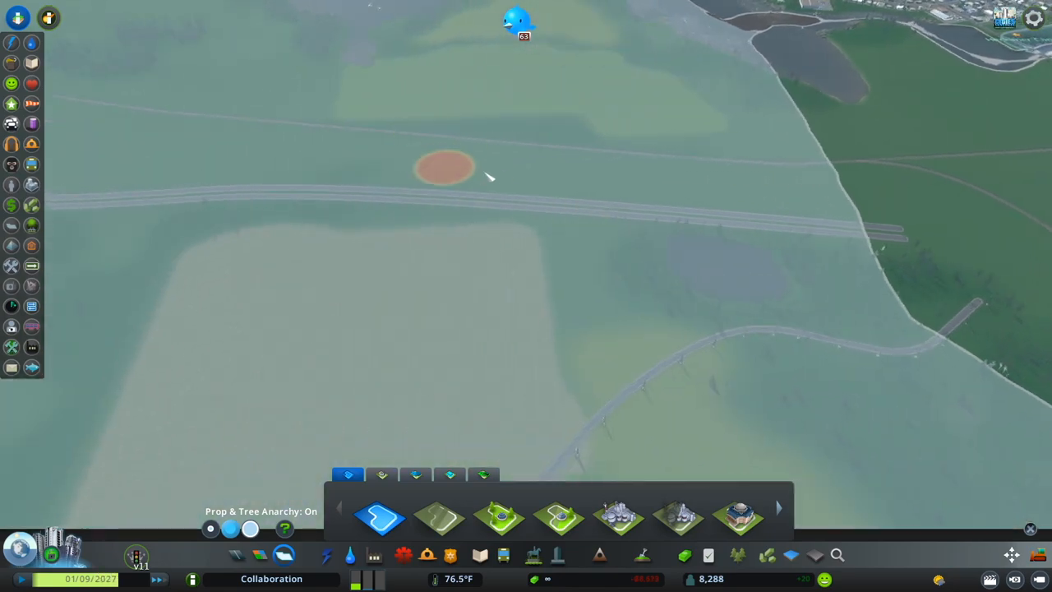
scroll("down", 3)
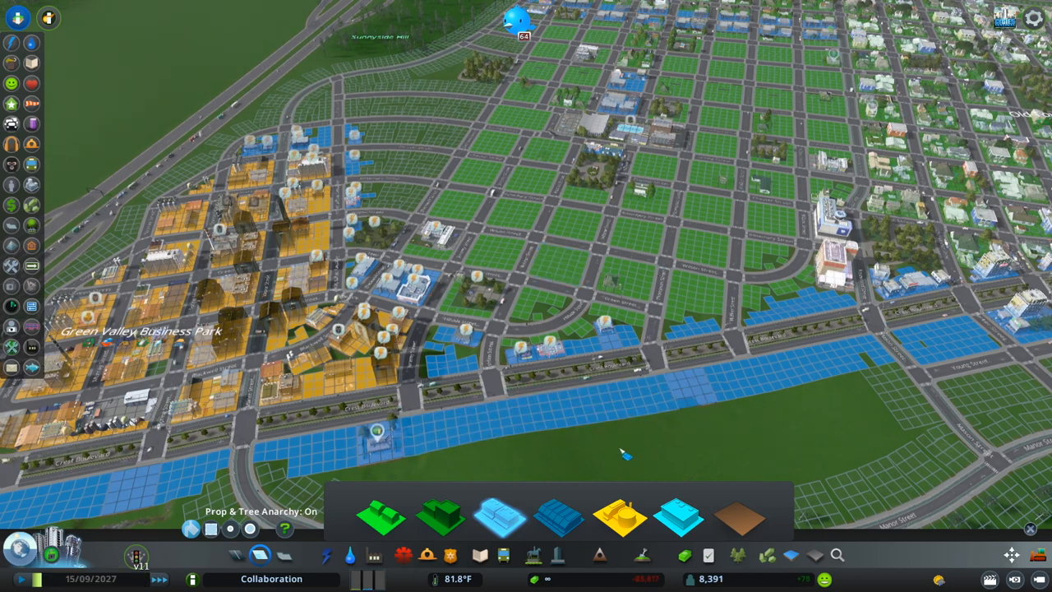
Paint commercial zoning along the avenue south of Green Valley Business Park.
left_click(350, 555)
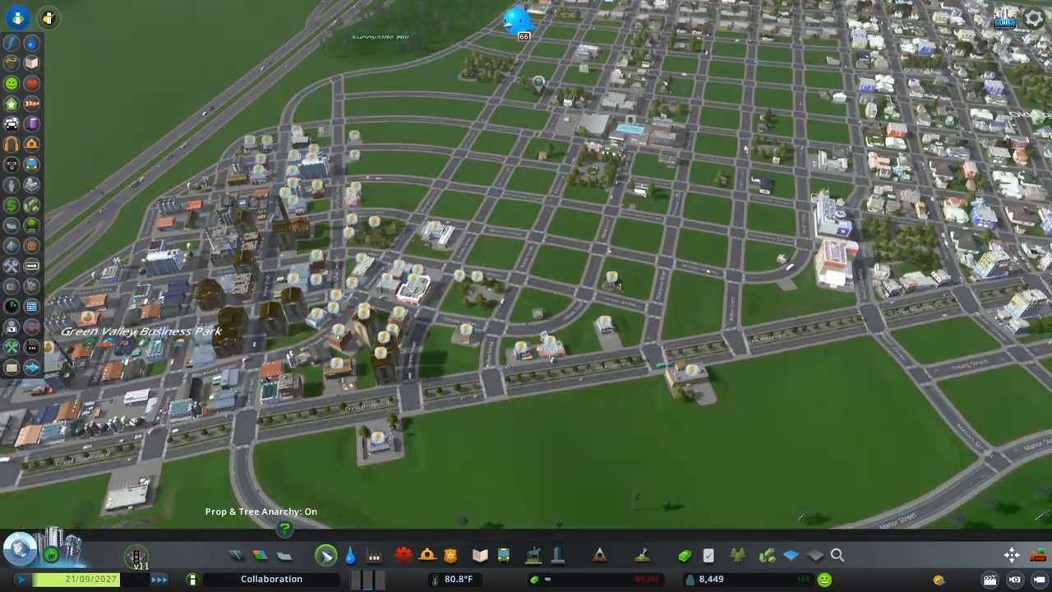
left_click(348, 555)
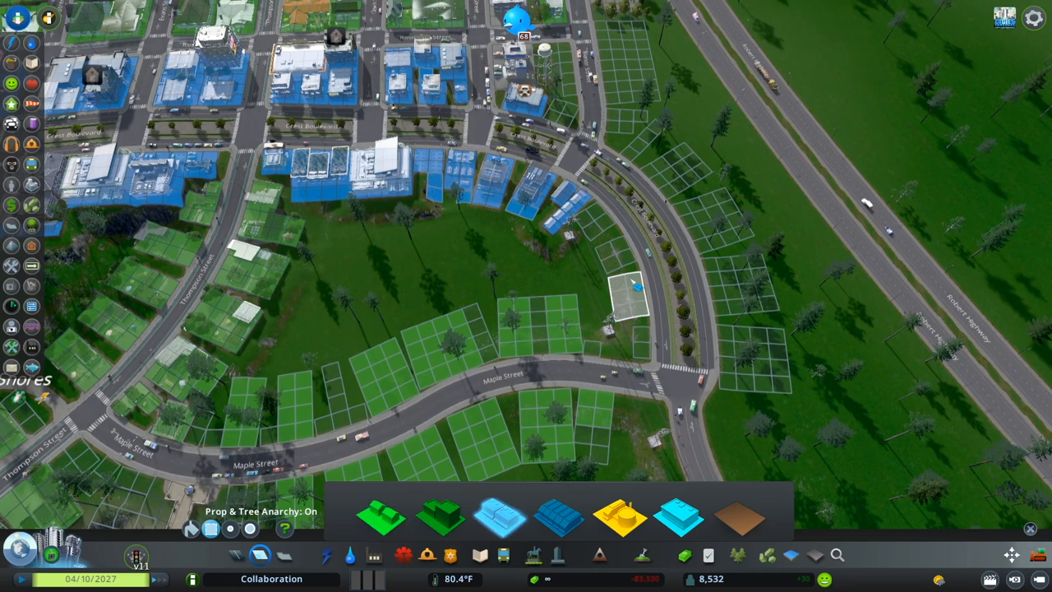
Zone the lots along Maple Street residential and the curving avenue commercial.
left_click(628, 293)
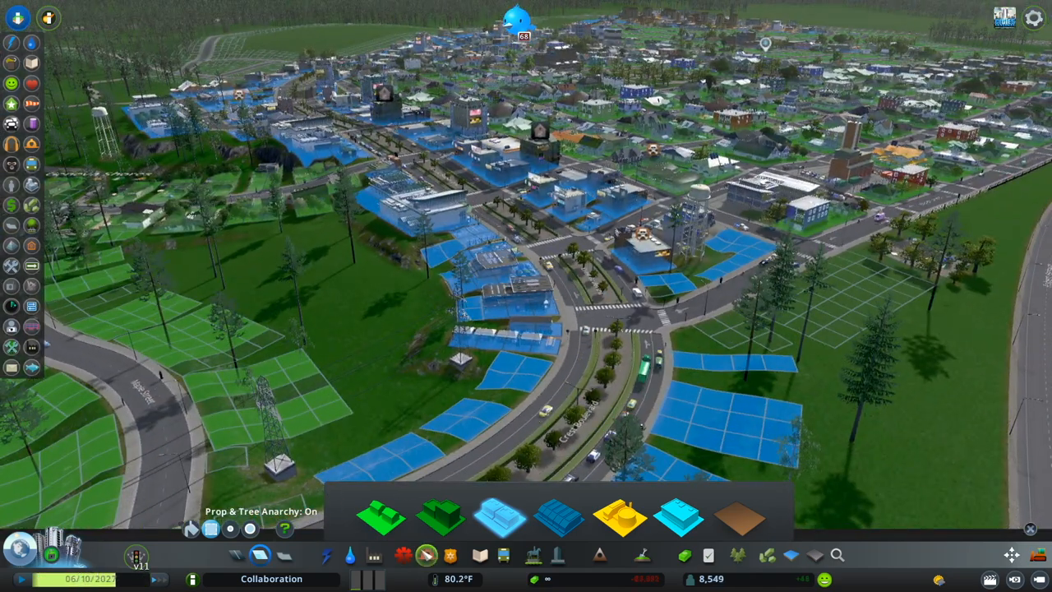
Close the Health info view and bring the fenced park beside Maple Street into view.
left_click(401, 555)
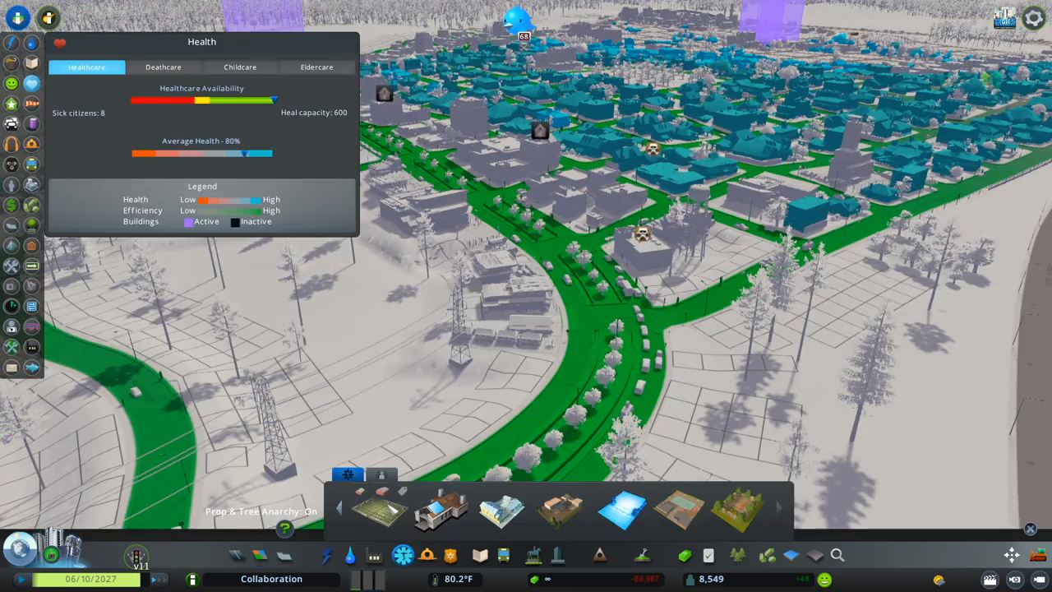
left_click(163, 65)
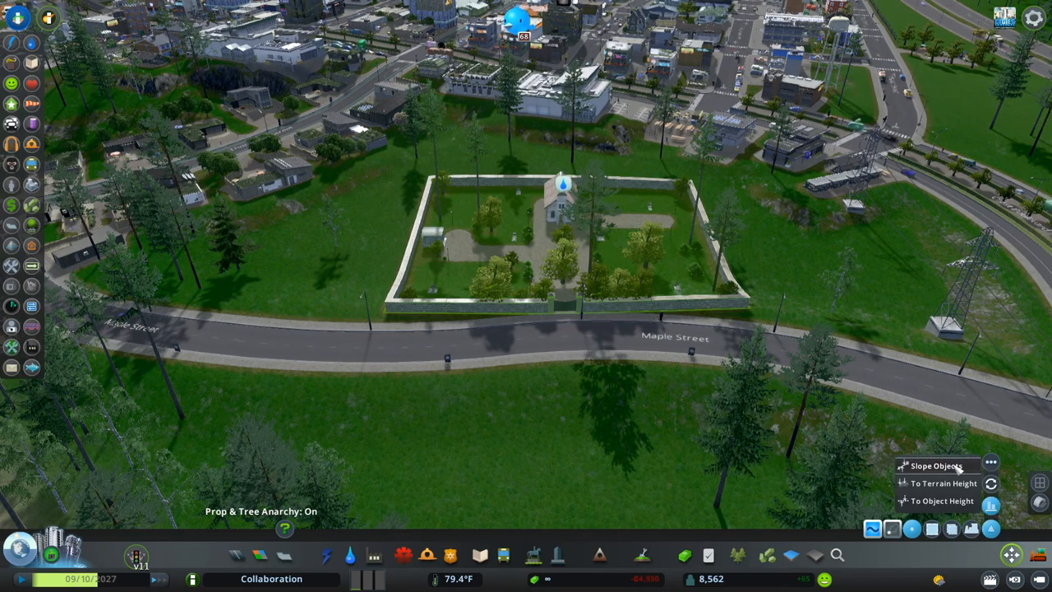
Zoom out to an aerial overview of Old Town Geneva's grid and Sheffield City Park.
left_click(641, 555)
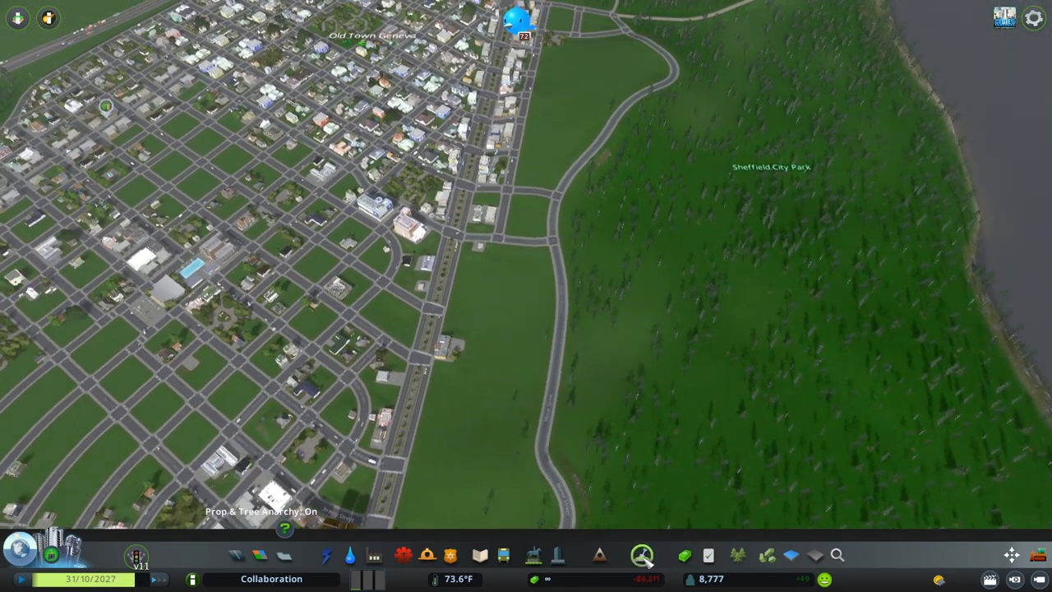
Review the city's tax rates in the Economy panel, then close it.
left_click(641, 556)
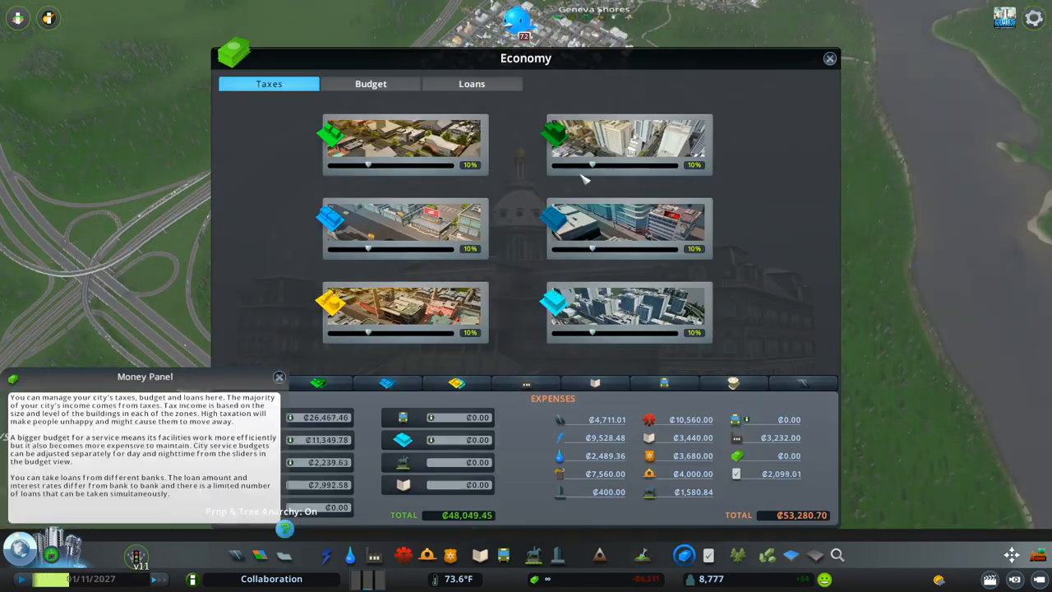
left_click(828, 59)
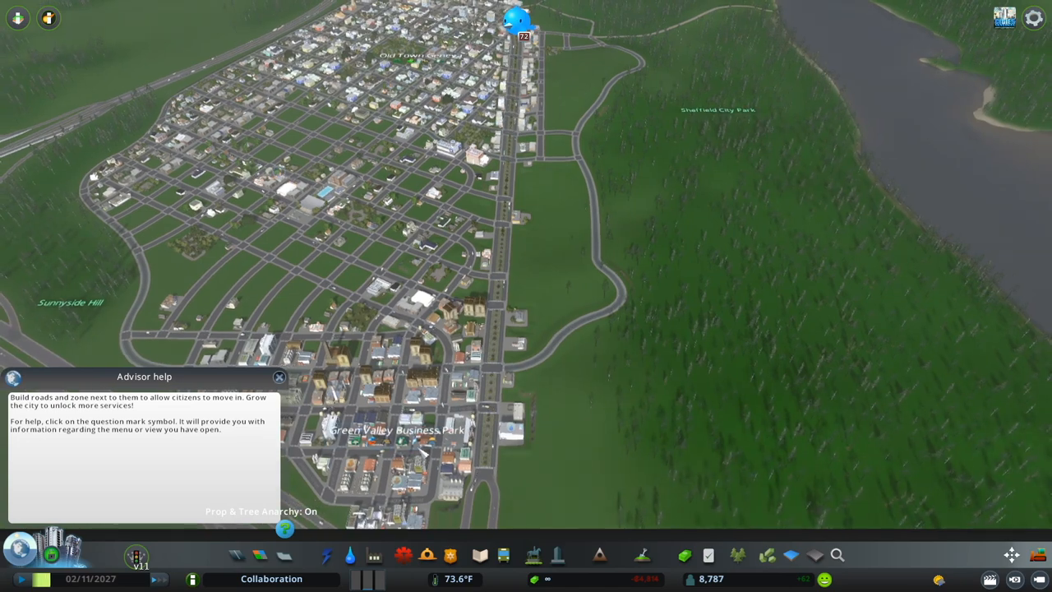
Move to the hillside lakeside neighbourhood and select the terrain level tool from Landscaping.
left_click(641, 555)
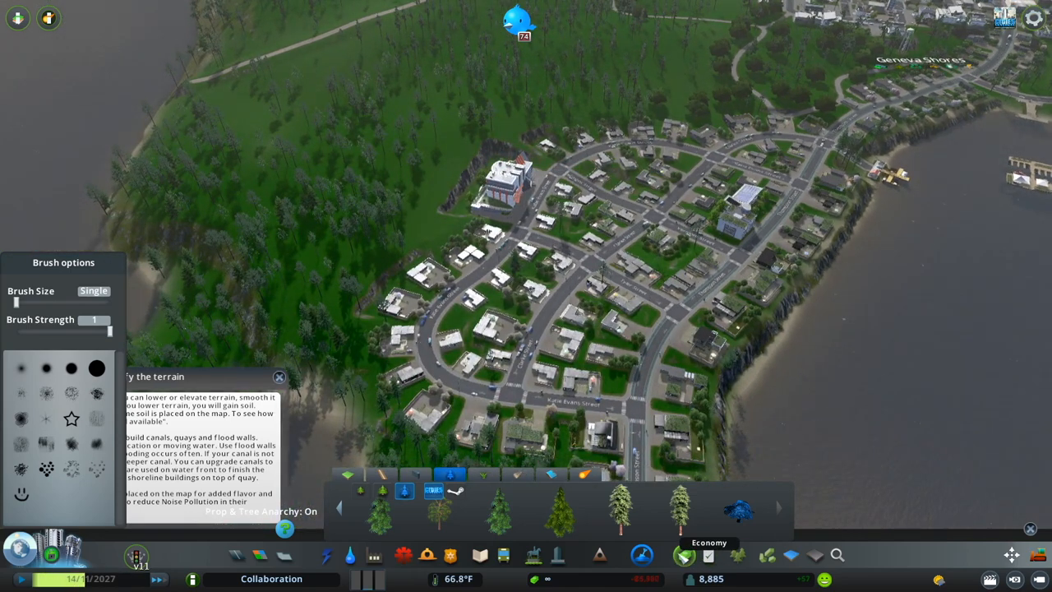
left_click(683, 555)
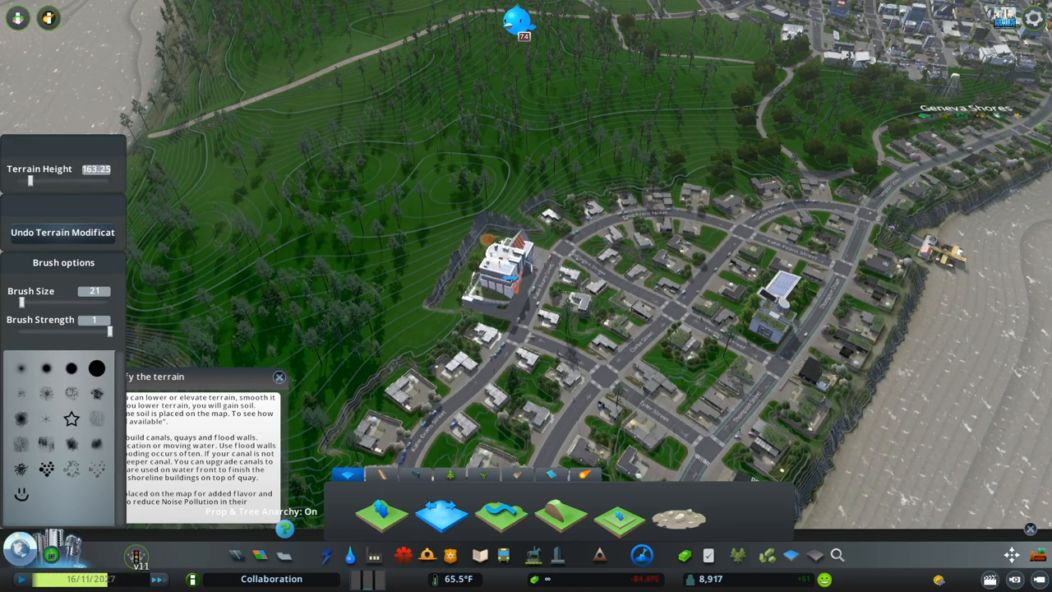
left_click_drag(23, 303, 30, 302)
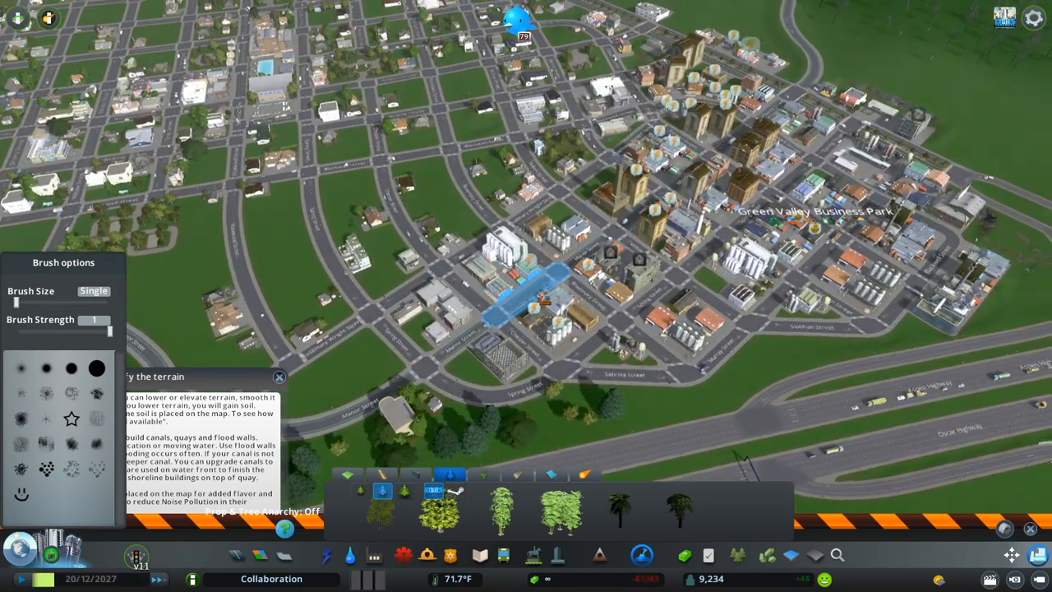
left_click(326, 555)
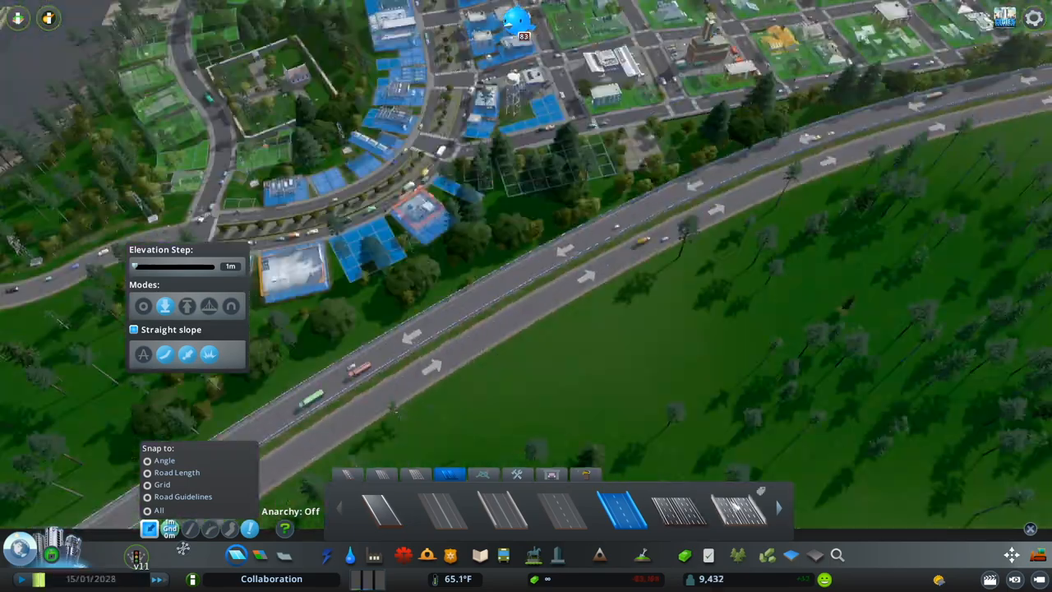
left_click(349, 556)
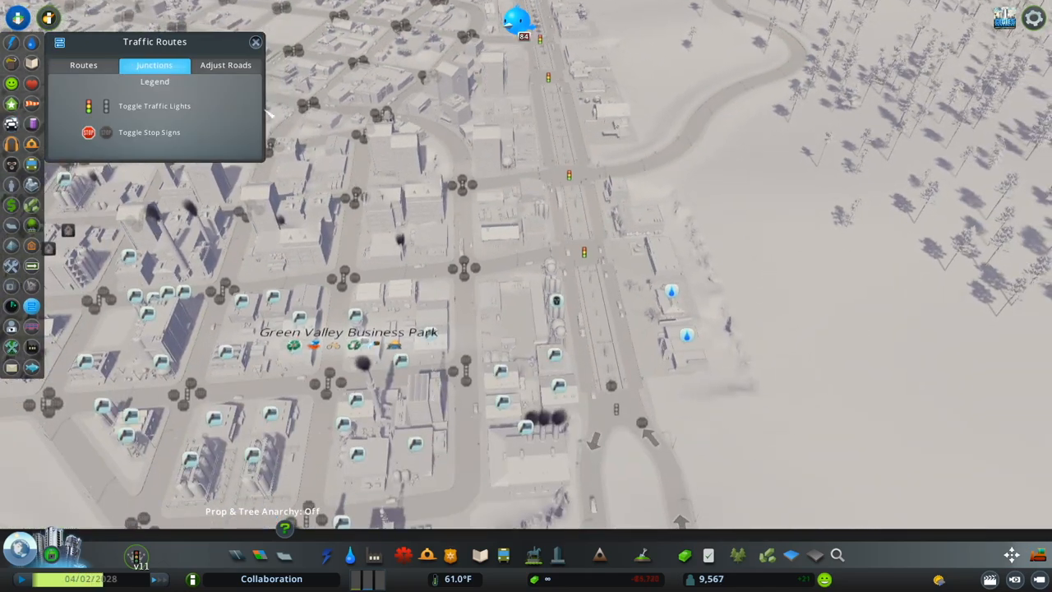
left_click(225, 66)
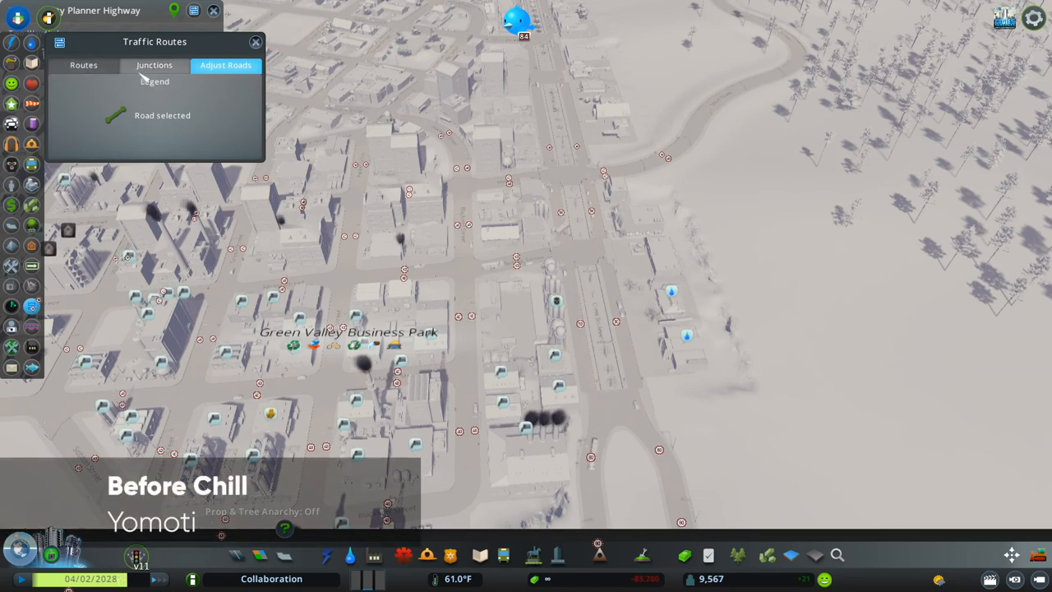
left_click(154, 65)
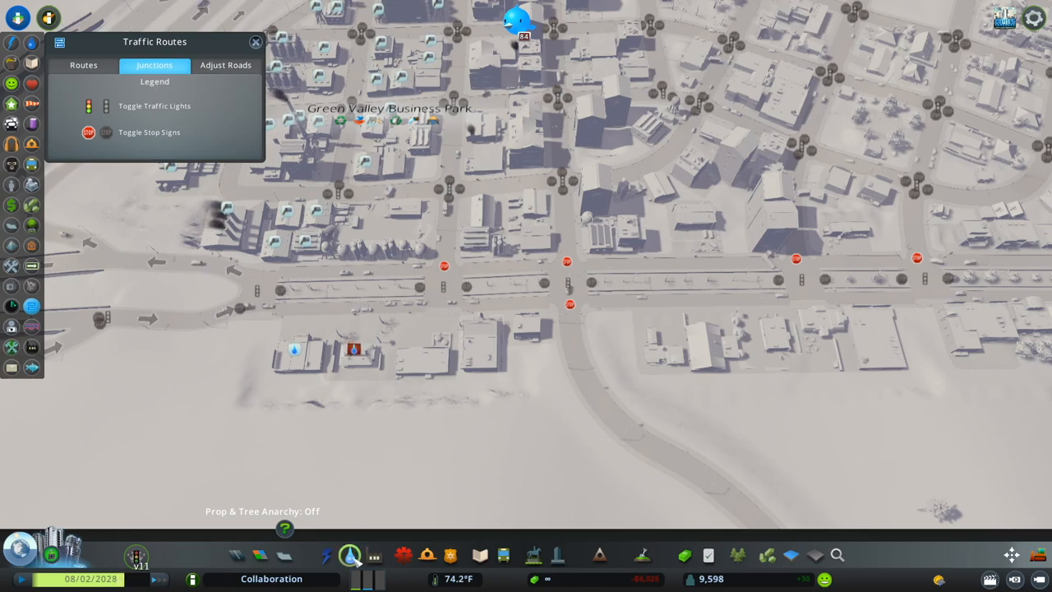
left_click(31, 43)
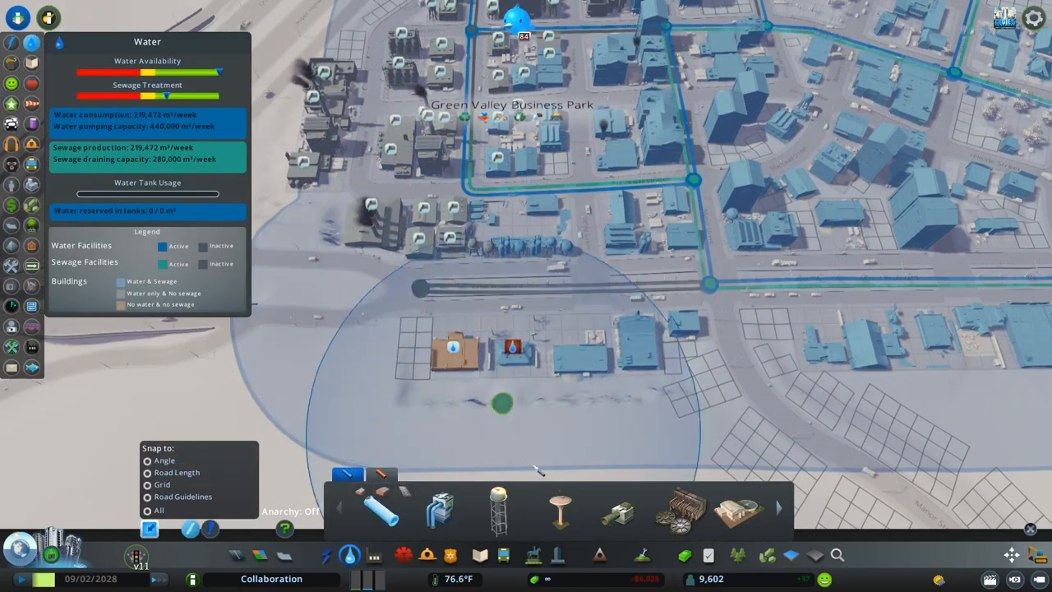
mouse_move(441, 510)
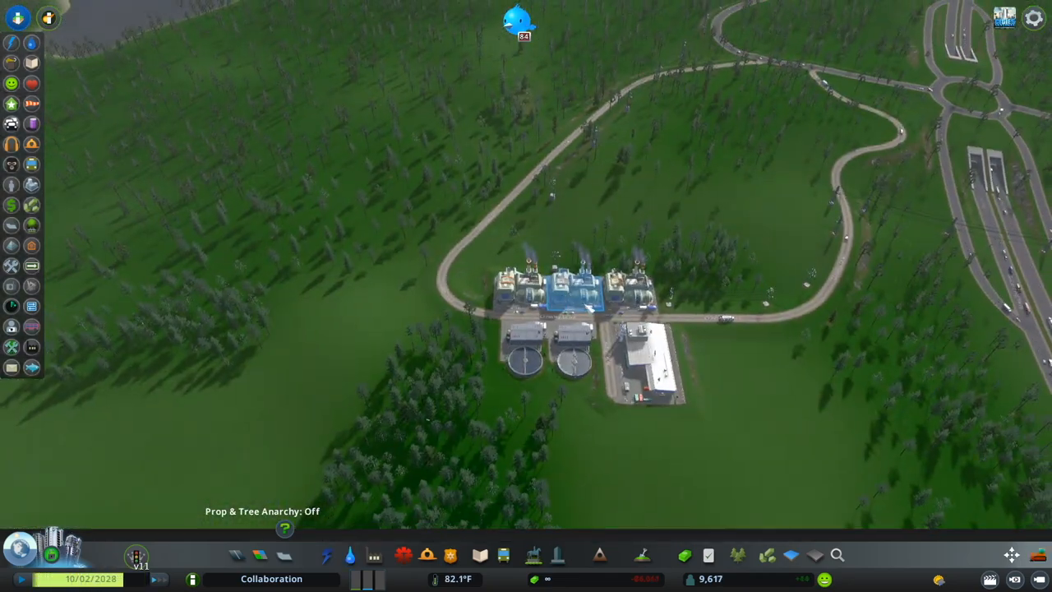
Zoom the camera over lakeside Geneva Shores with the water overlay closed.
scroll("down", 3)
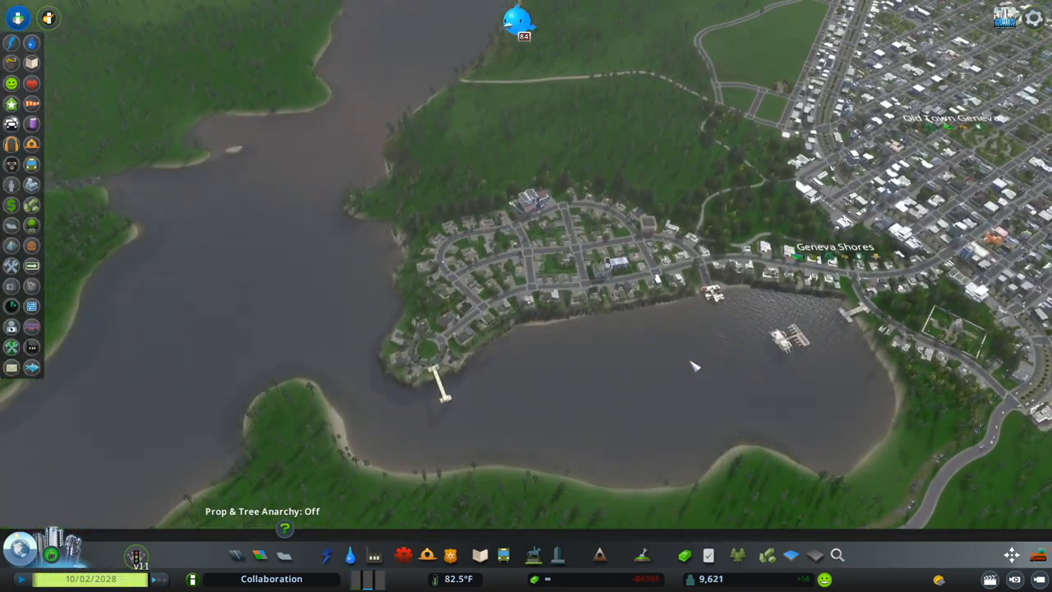